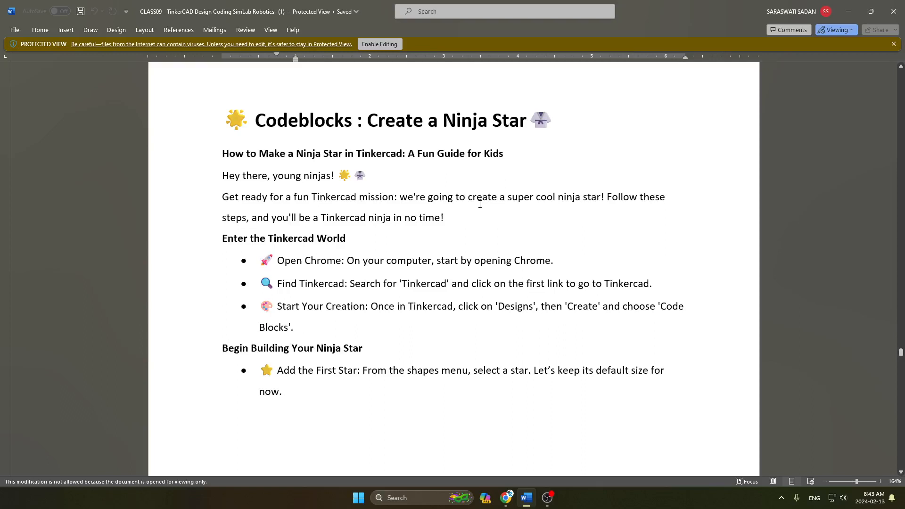
pyautogui.moveTo(497, 195)
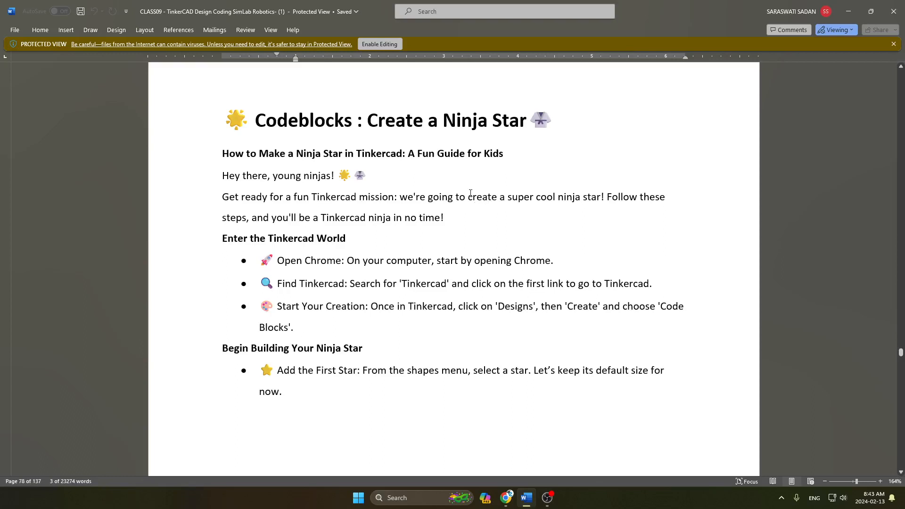
pyautogui.moveTo(195, 220)
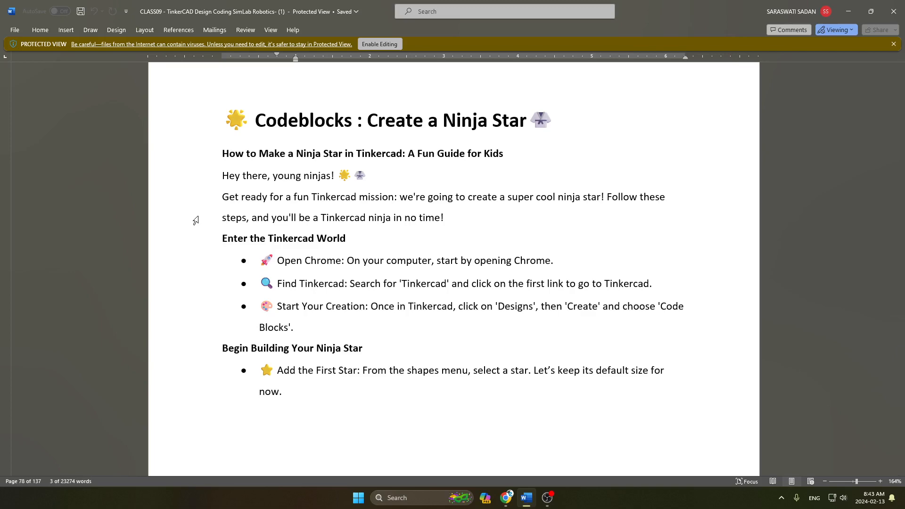
# Step: From the dashboard, create a new Codeblocks design and rename it 'NINJA STAR'
pyautogui.click(506, 498)
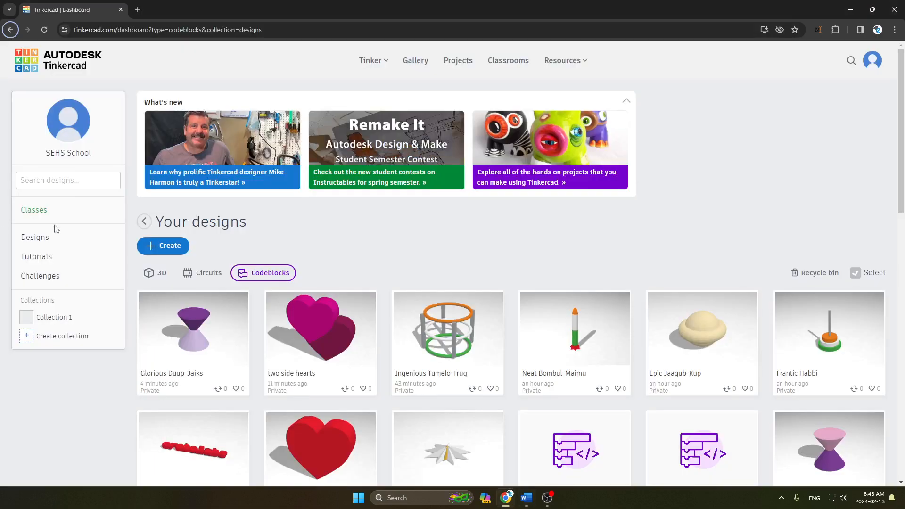
pyautogui.click(164, 245)
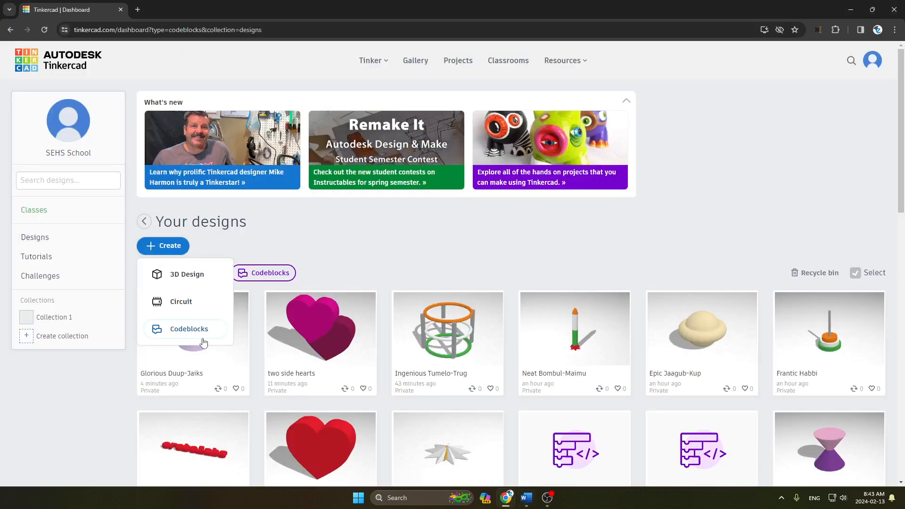
pyautogui.click(189, 329)
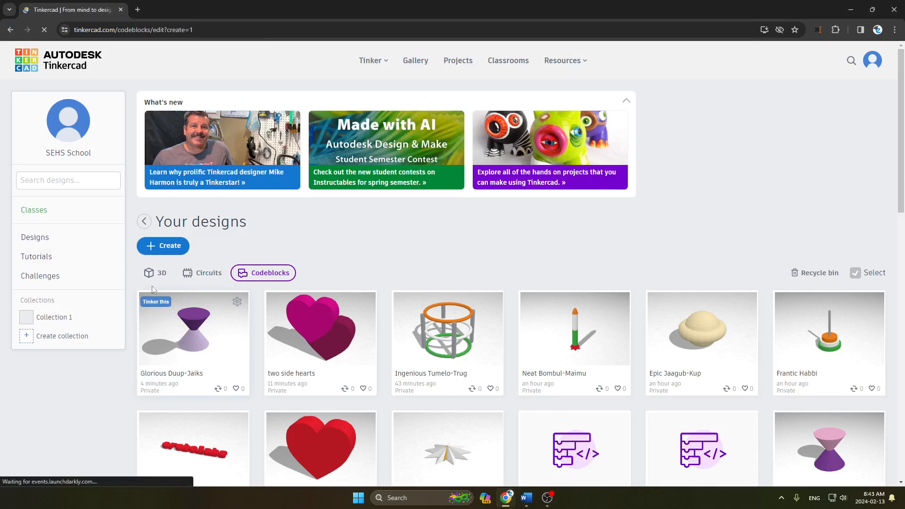
pyautogui.click(163, 245)
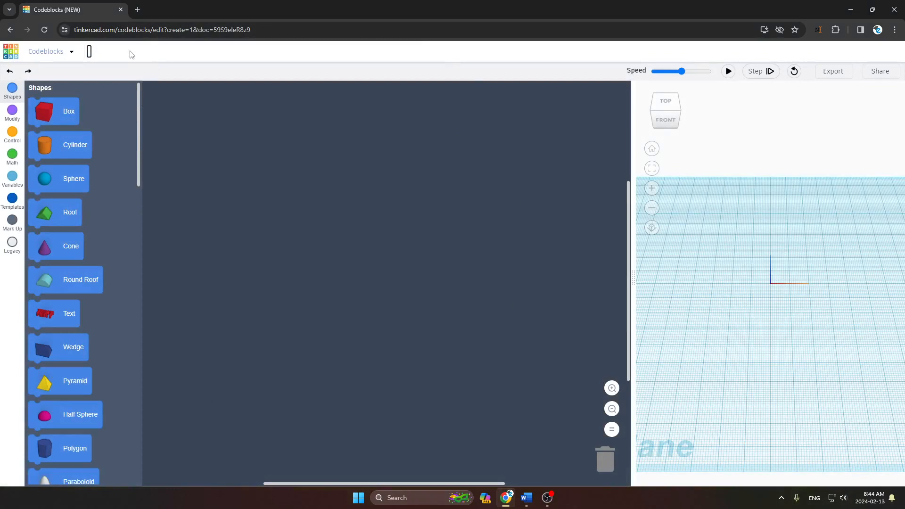
pyautogui.write('NINJA STAR')
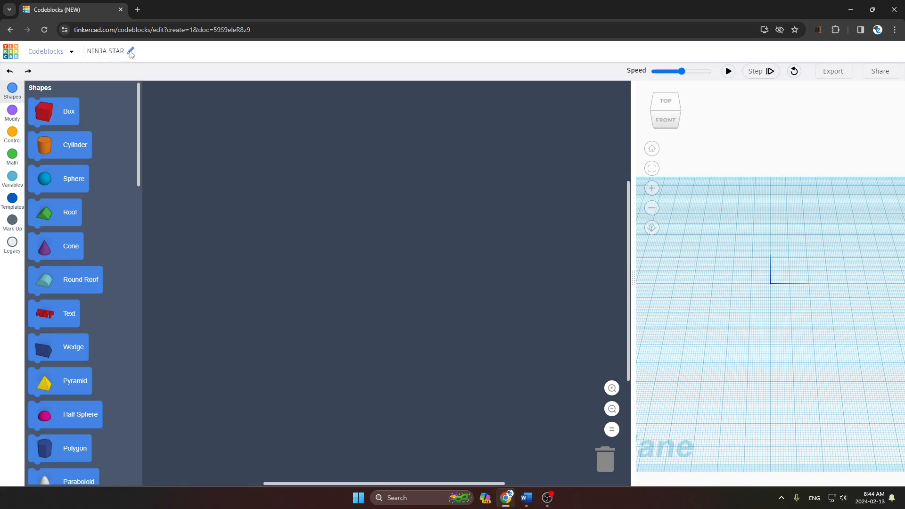
pyautogui.click(525, 498)
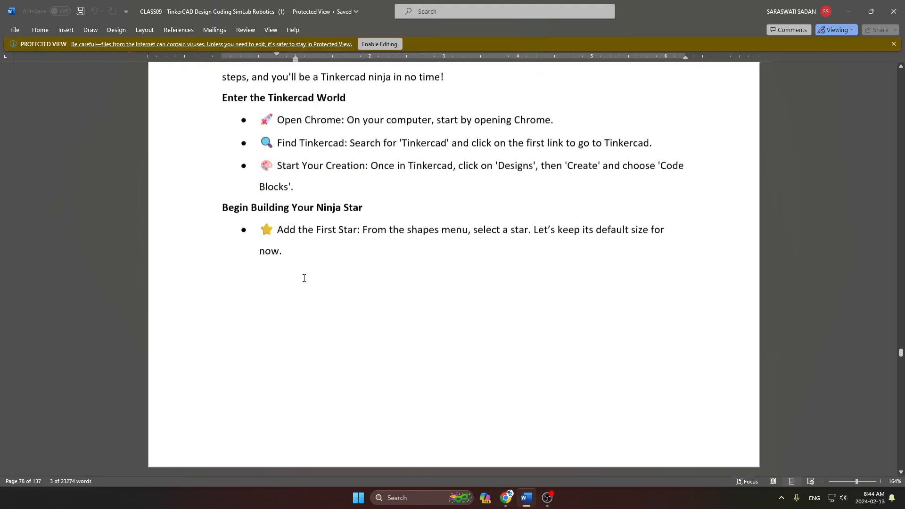
# Step: Scroll the Word guide to the 'Begin Building Your Ninja Star' section
pyautogui.scroll(-3)
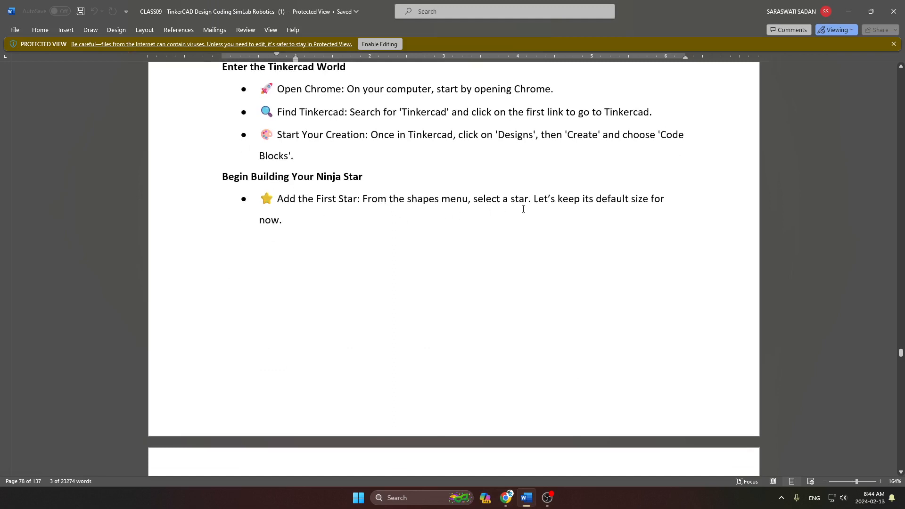
pyautogui.moveTo(582, 215)
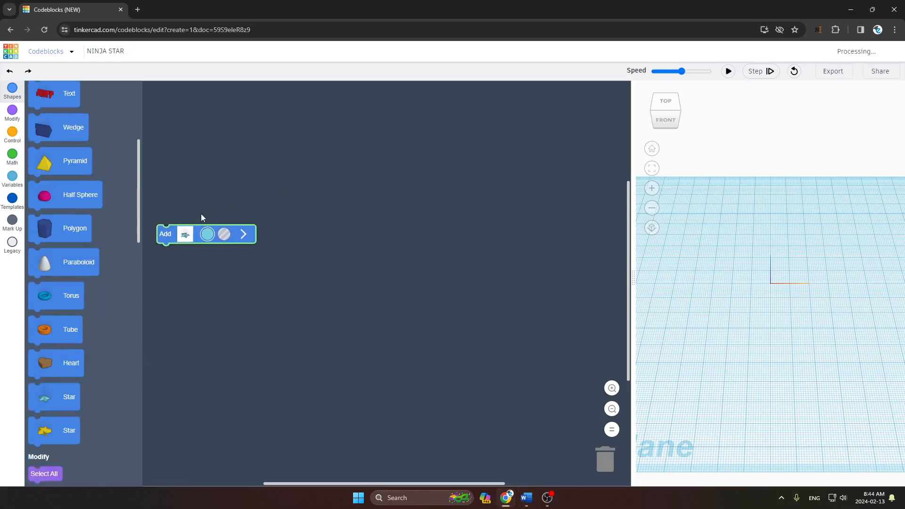
# Step: Place a Star block from the Shapes category into the workspace at default settings
pyautogui.moveTo(206, 234); pyautogui.dragTo(148, 293)
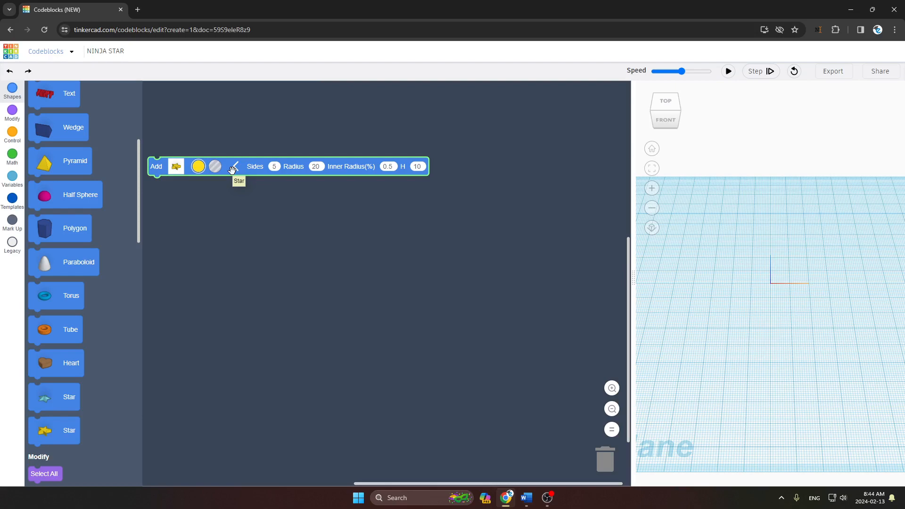
pyautogui.click(526, 498)
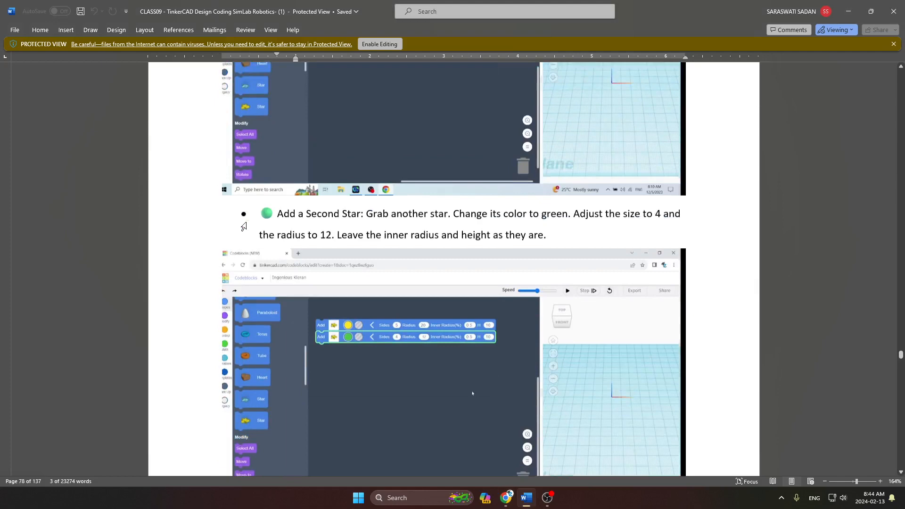
# Step: Scroll the Word guide to the 'Add a Second Star' bullet
pyautogui.scroll(-3)
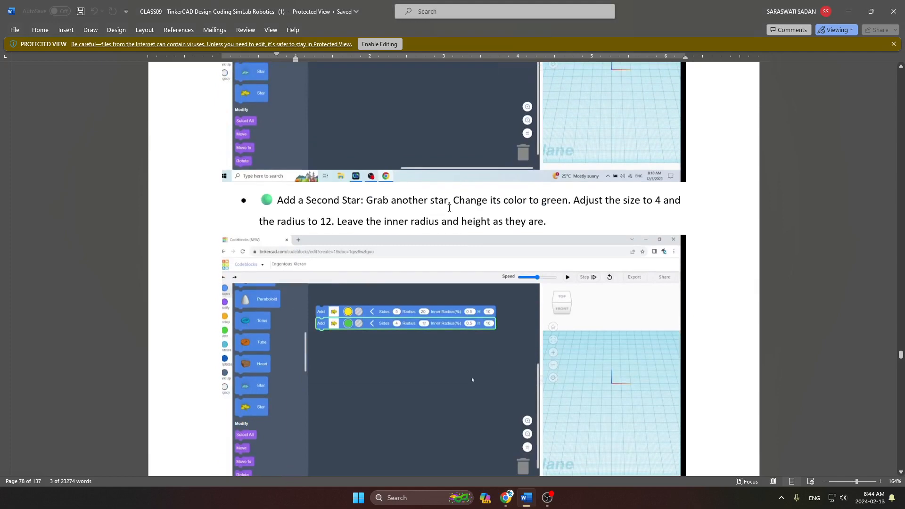
pyautogui.moveTo(521, 210)
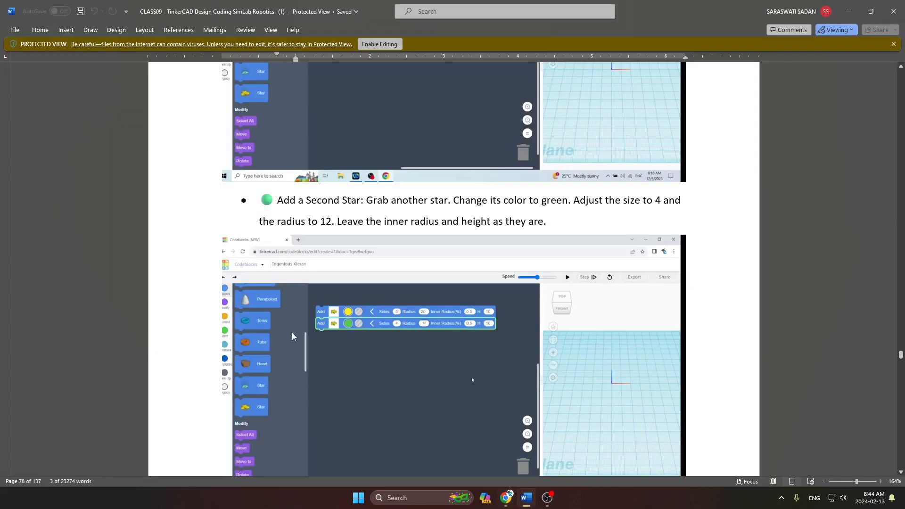
pyautogui.scroll(-3)
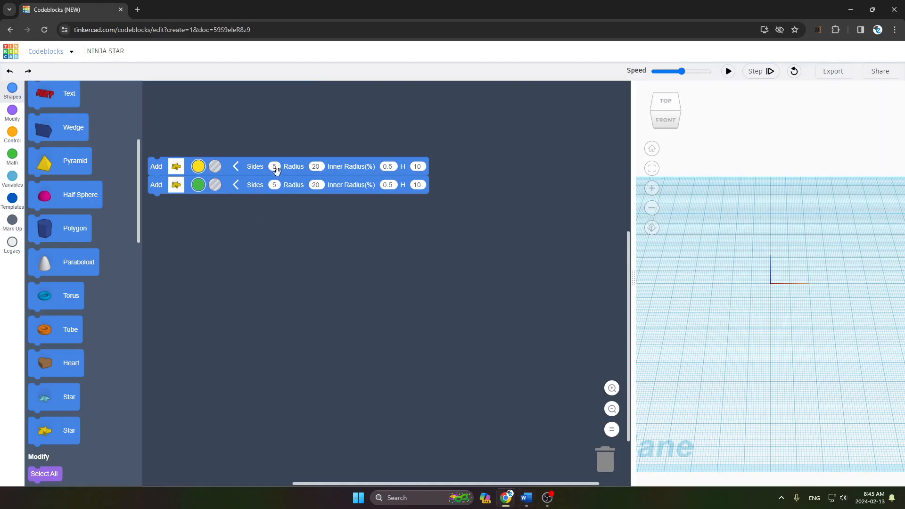
# Step: Set the green second star to 4 sides and radius 12
pyautogui.click(274, 184)
pyautogui.write('4')
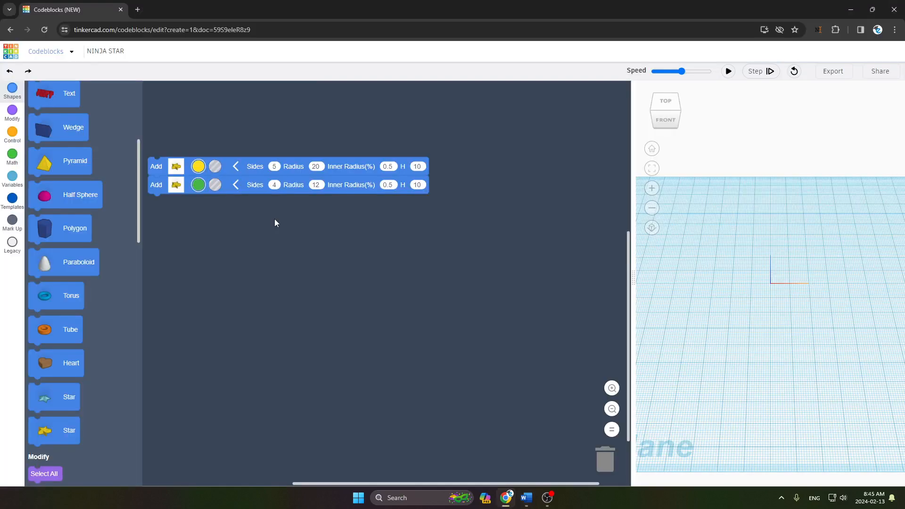
pyautogui.moveTo(54, 430)
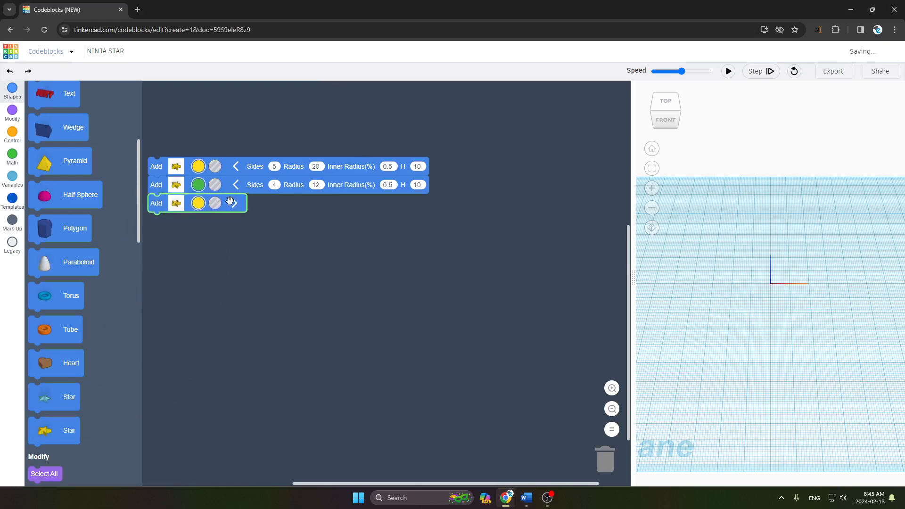
# Step: Colour the third star magenta from the Solid colors presets
pyautogui.click(197, 203)
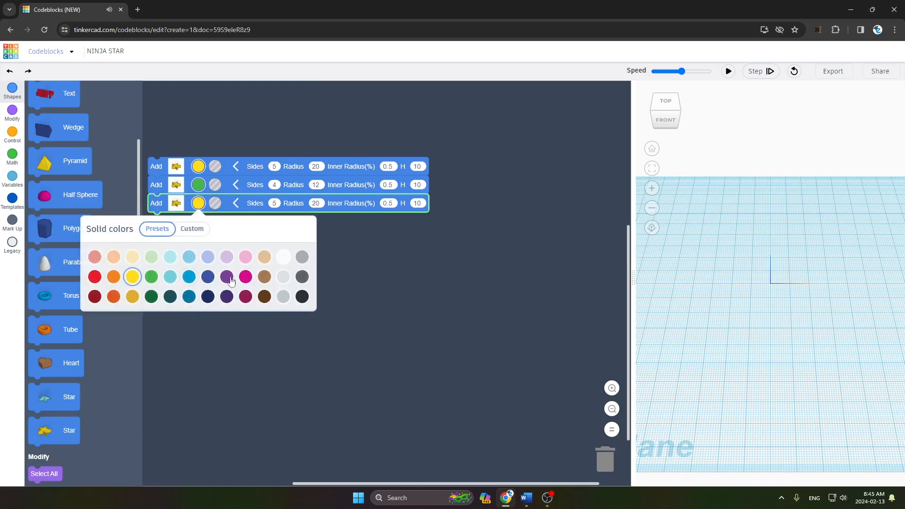
pyautogui.click(245, 276)
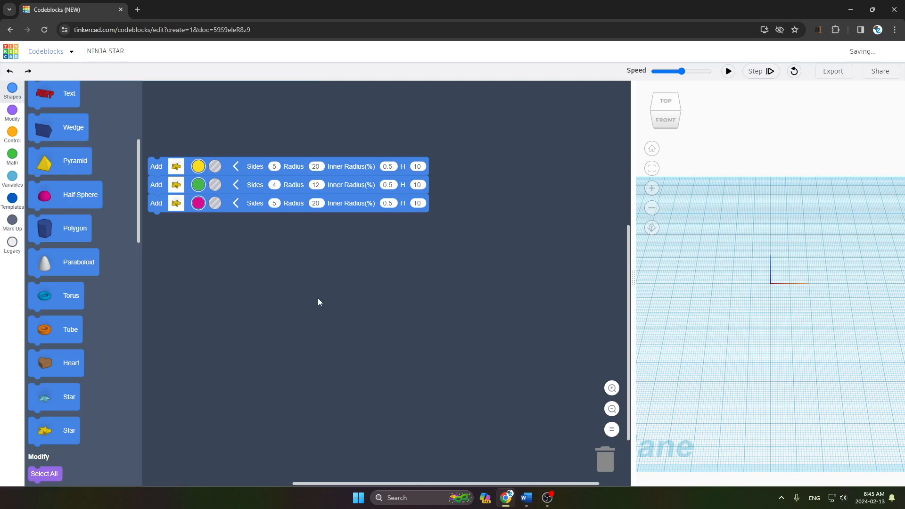
pyautogui.click(316, 203)
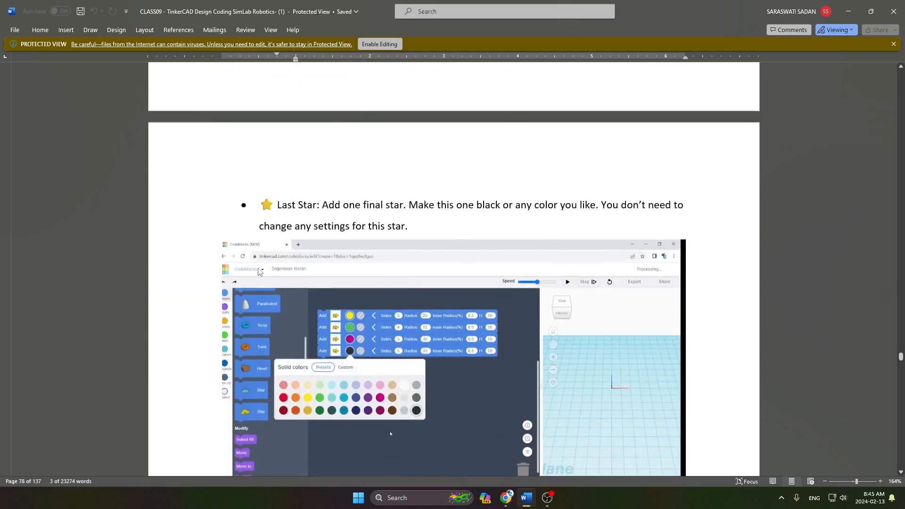
# Step: Scroll the Word guide down to the 'Last Star' bullet
pyautogui.scroll(-3)
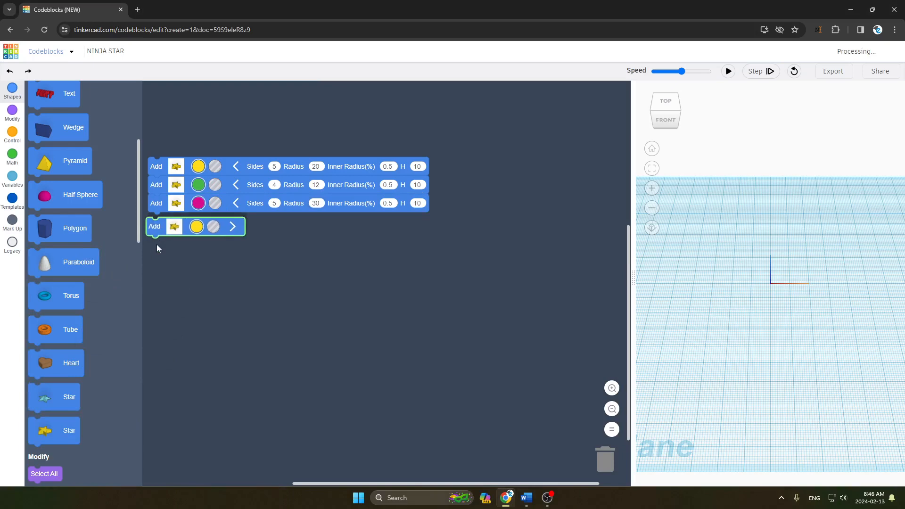
# Step: Colour the fourth star block black from its colour swatch
pyautogui.click(197, 226)
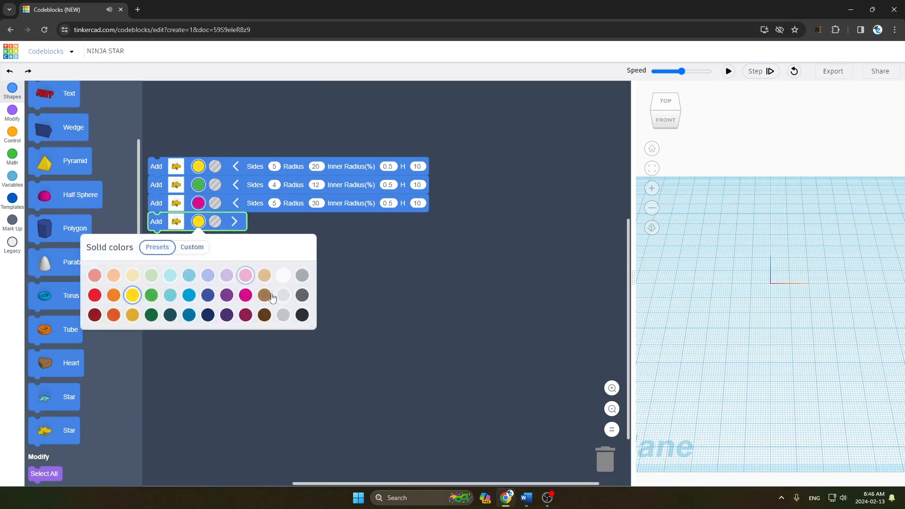
pyautogui.click(302, 315)
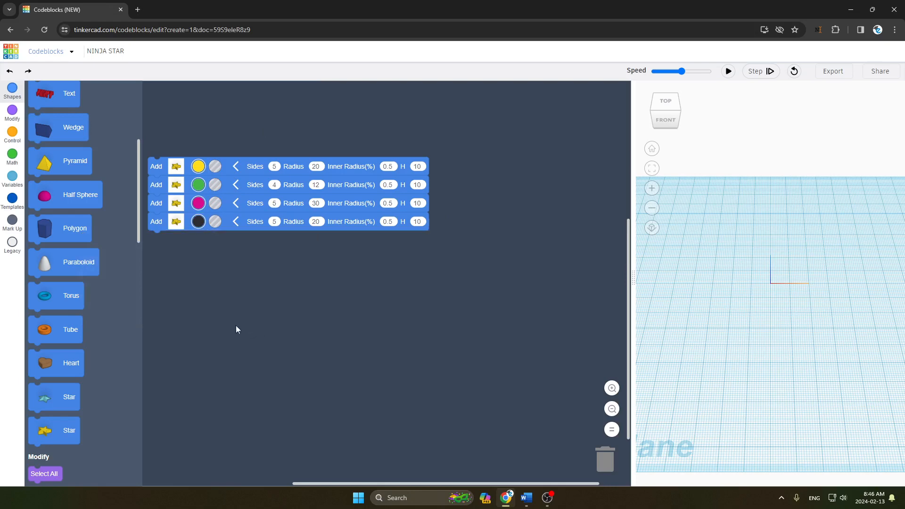
pyautogui.moveTo(166, 294)
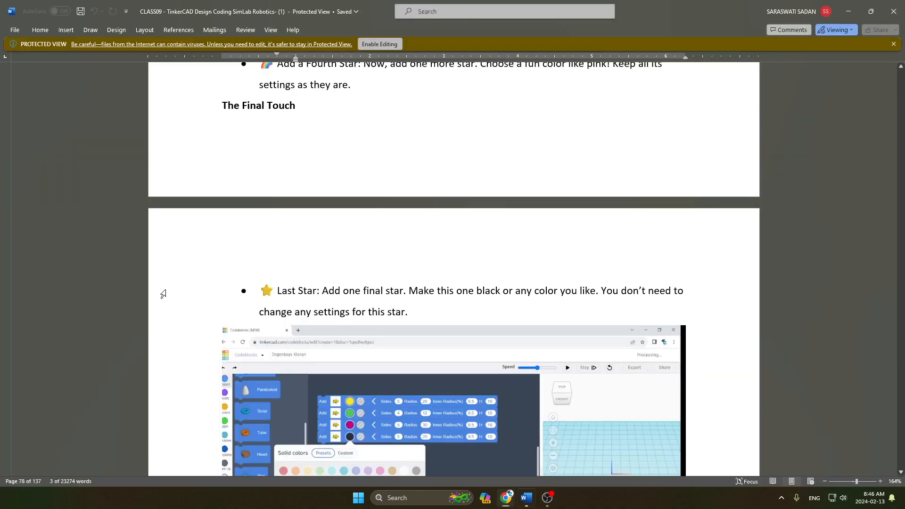
# Step: Scroll the Word guide to 'See Your Ninja Star in Action'
pyautogui.scroll(-3)
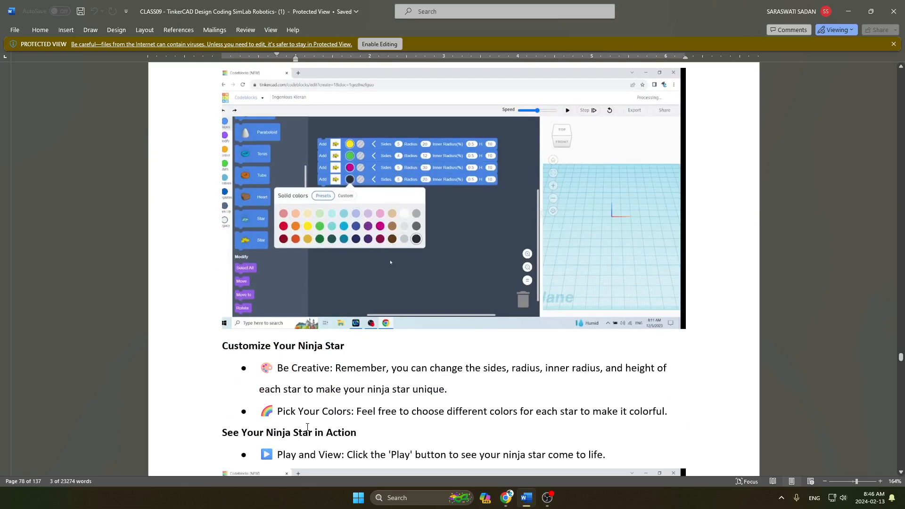
pyautogui.scroll(-3)
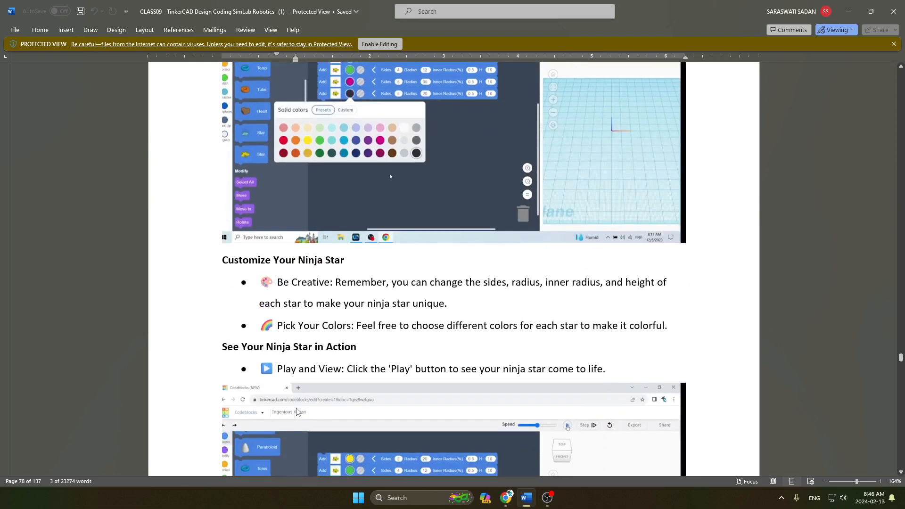
pyautogui.scroll(-3)
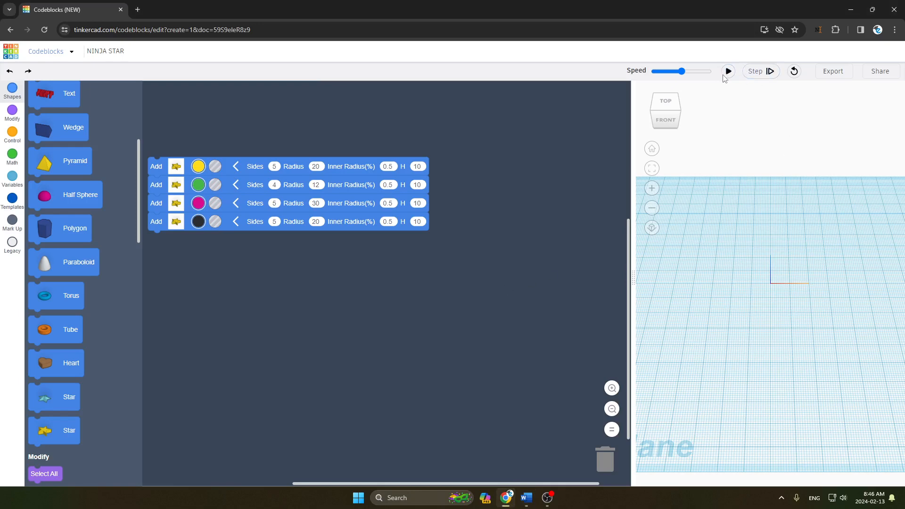
# Step: Run the NINJA STAR code so the layered magenta star builds in the 3D viewer
pyautogui.click(727, 70)
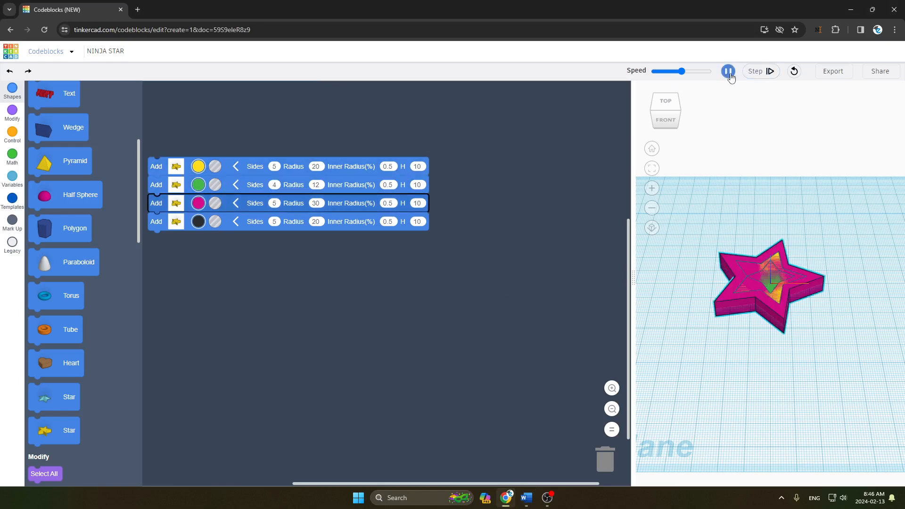
pyautogui.click(728, 71)
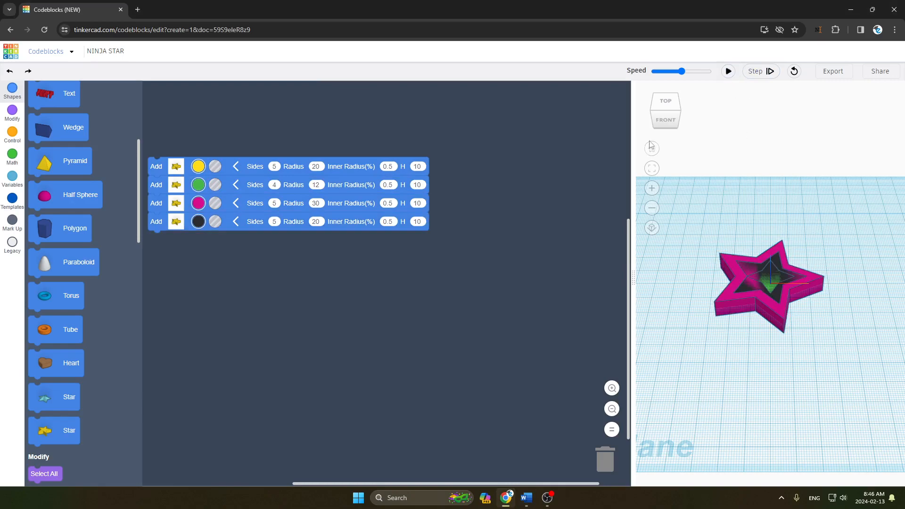